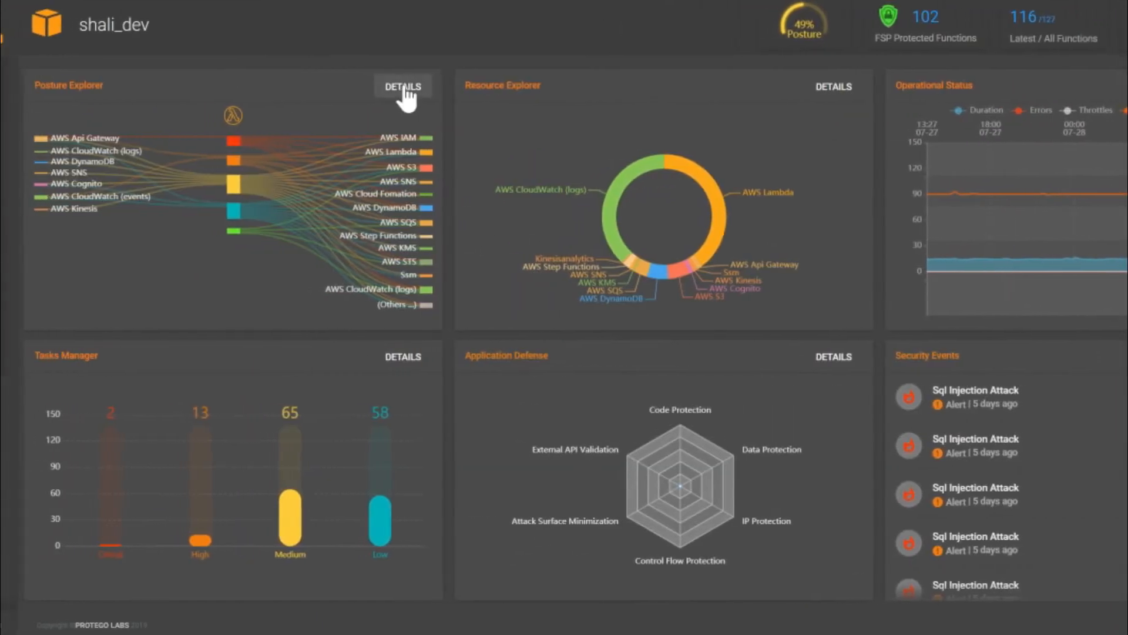
# Open the detailed Posture Explorer map mapping triggers through 115 Lambda functions.
pyautogui.click(401, 86)
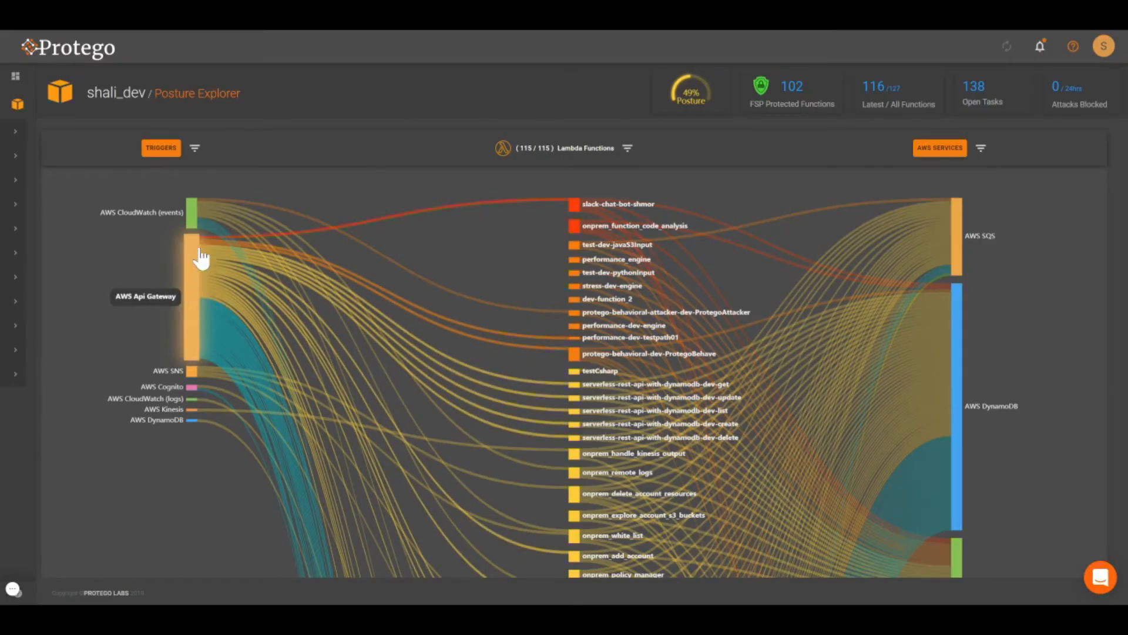
pyautogui.moveTo(574, 204)
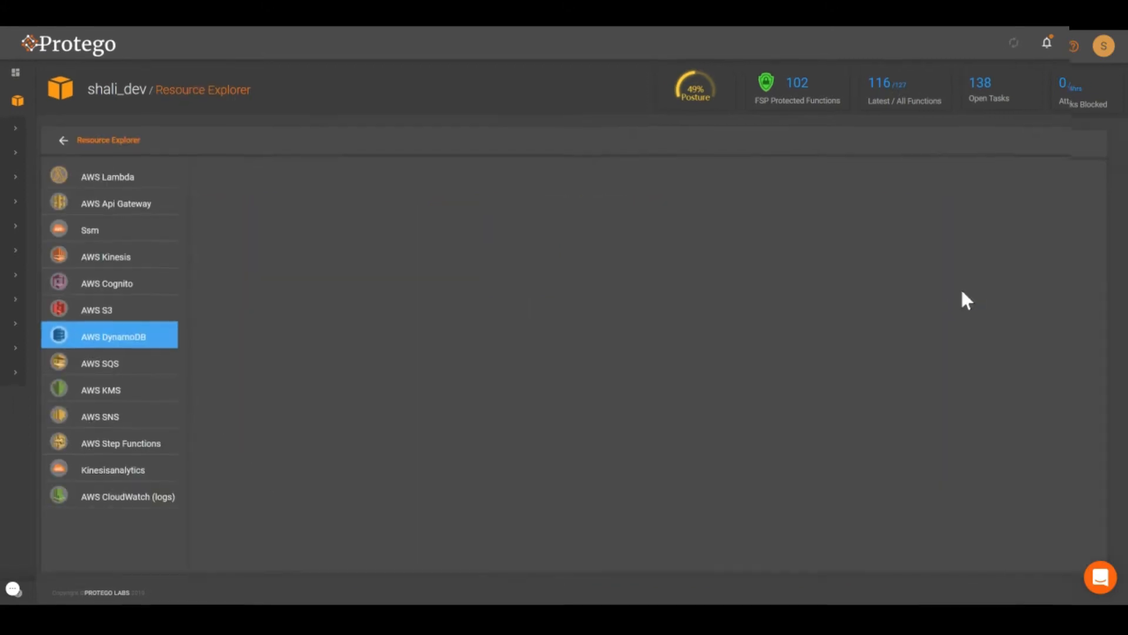
# View the DynamoDB tables, then filter Lambda Functions to the dotnetcore2.1 runtime.
pyautogui.click(112, 336)
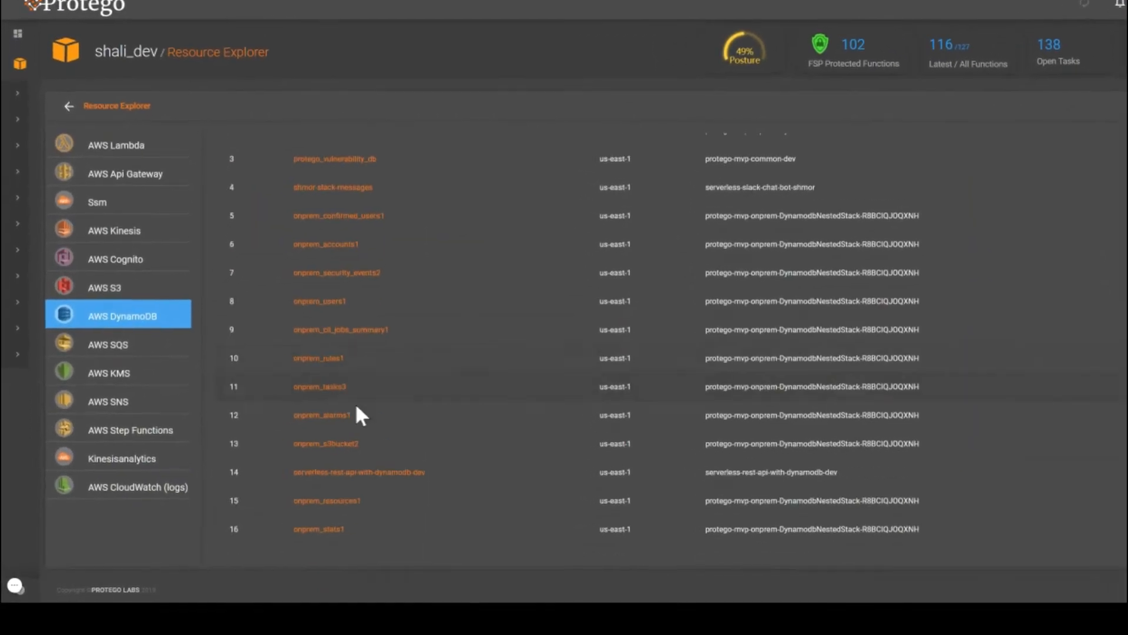
pyautogui.click(115, 145)
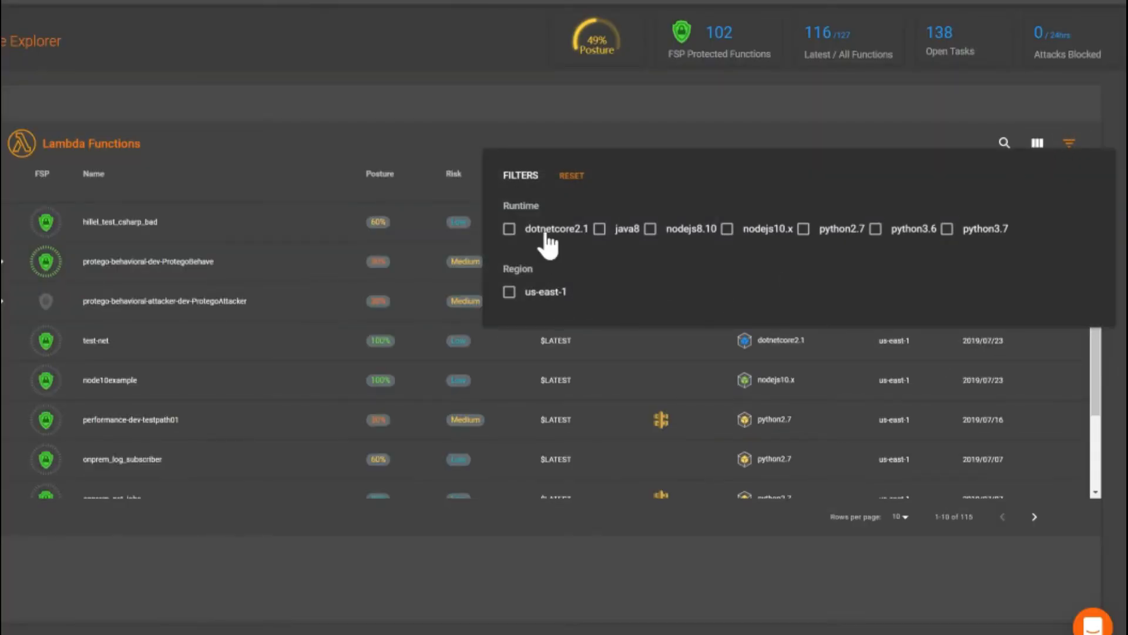
pyautogui.click(509, 228)
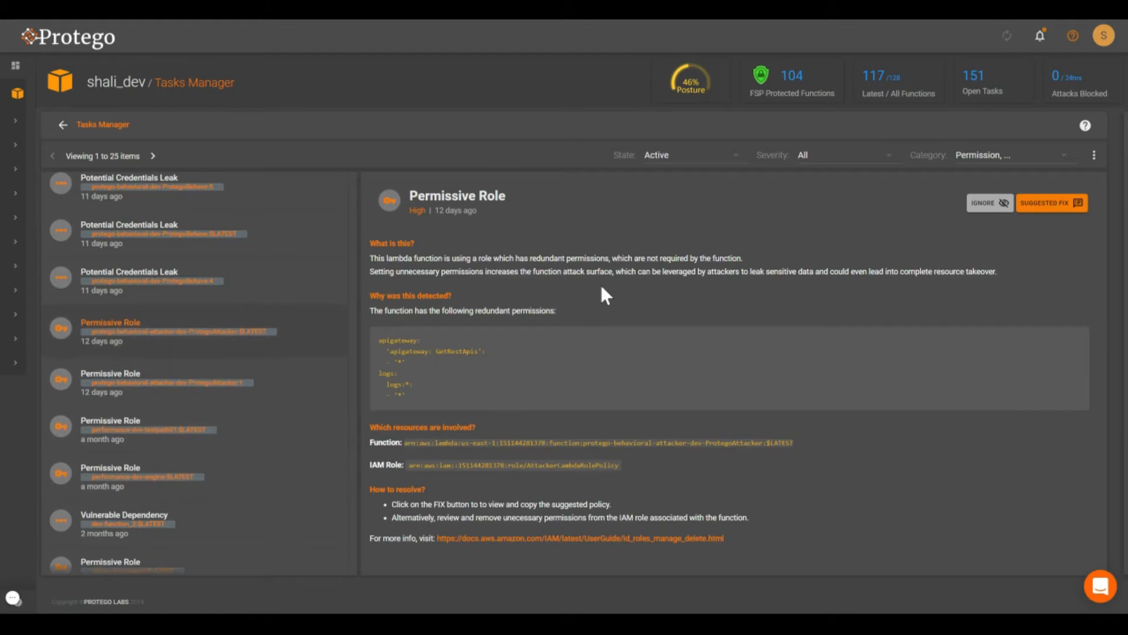
pyautogui.moveTo(1043, 216)
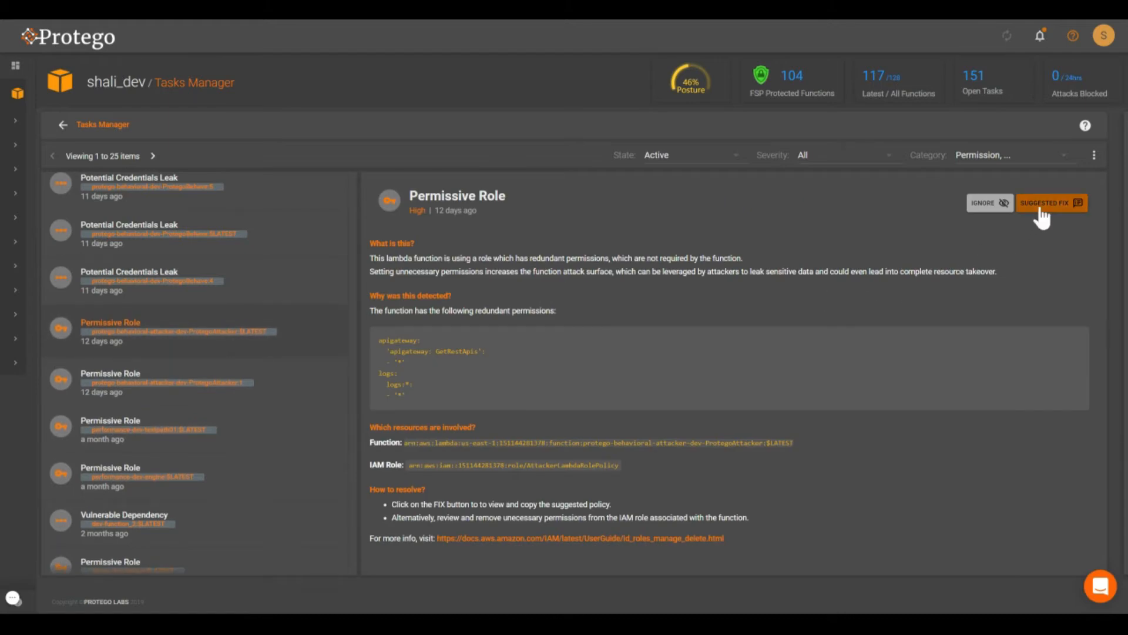
# View the Permissive Role suggested fix and copy its least-privilege policy.
pyautogui.click(1047, 202)
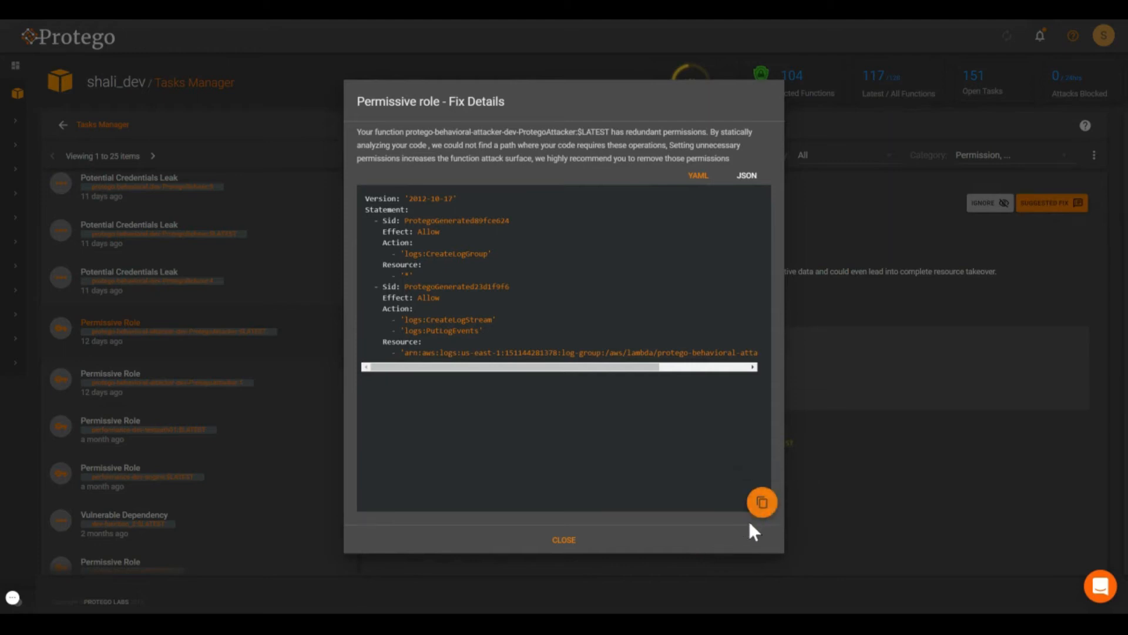
pyautogui.moveTo(761, 501)
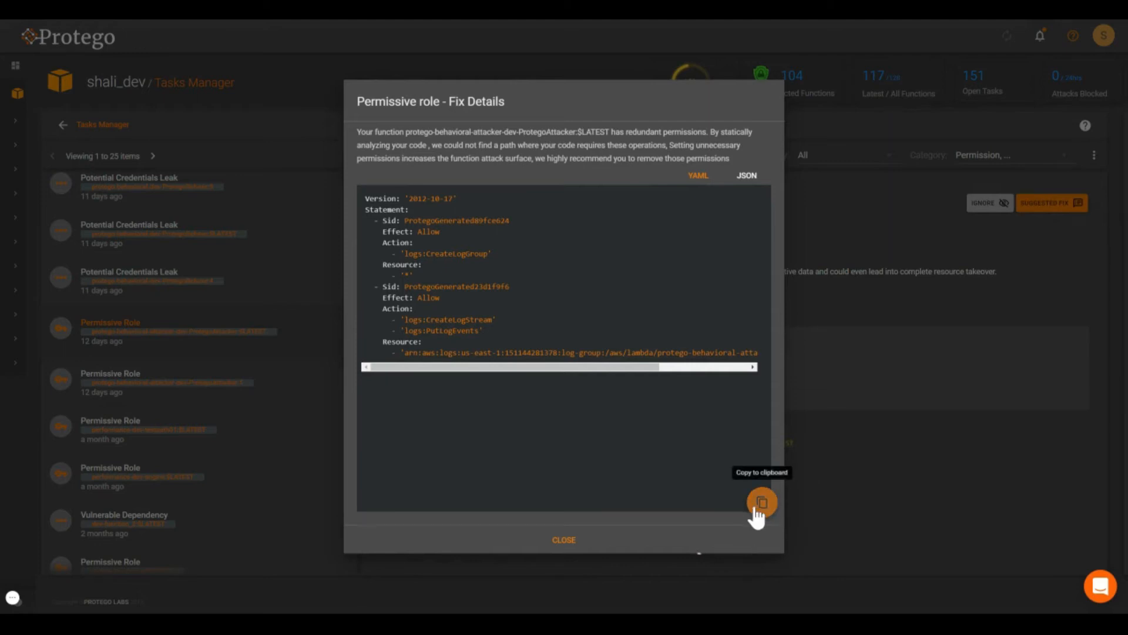
pyautogui.click(563, 539)
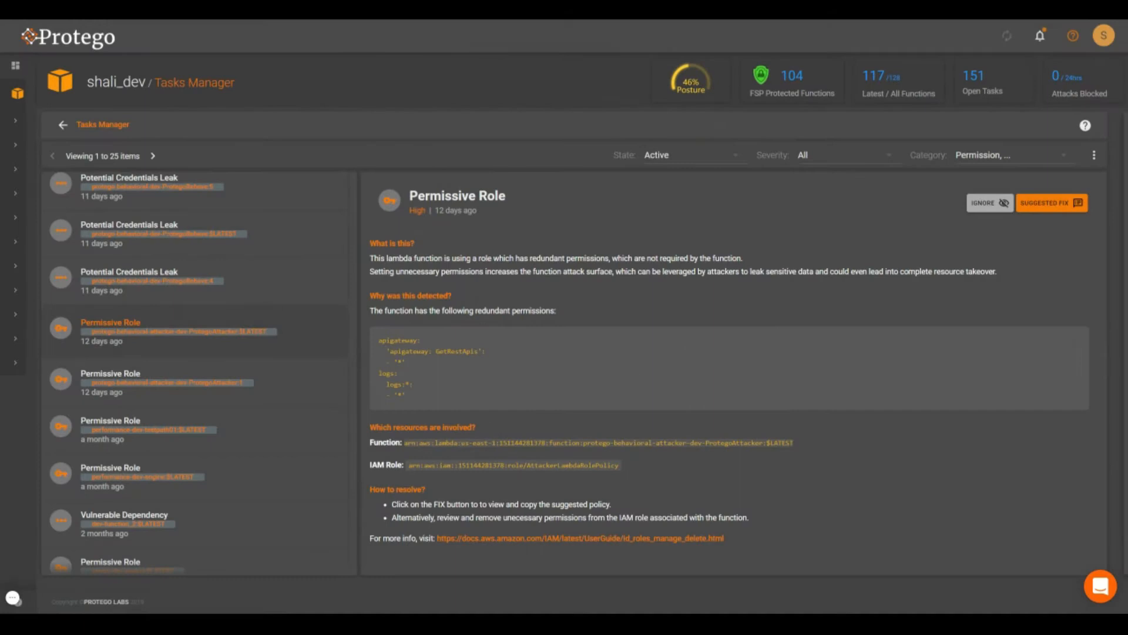
pyautogui.moveTo(186, 531)
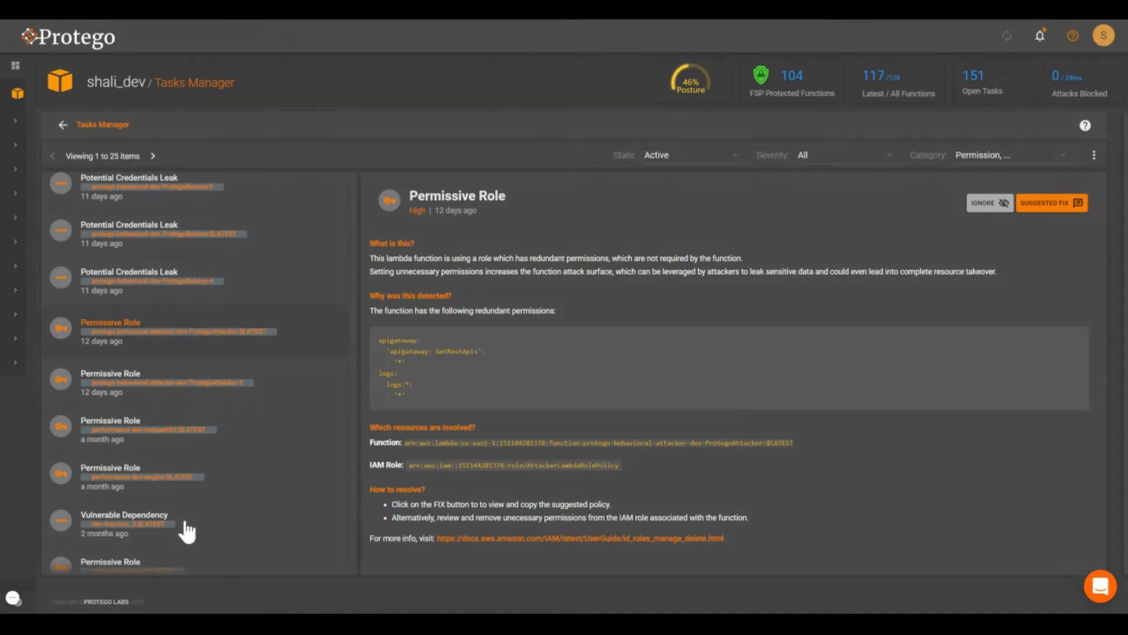
# Review the Vulnerable Dependency CVE list, then open a Potential Credentials Leak finding.
pyautogui.click(124, 519)
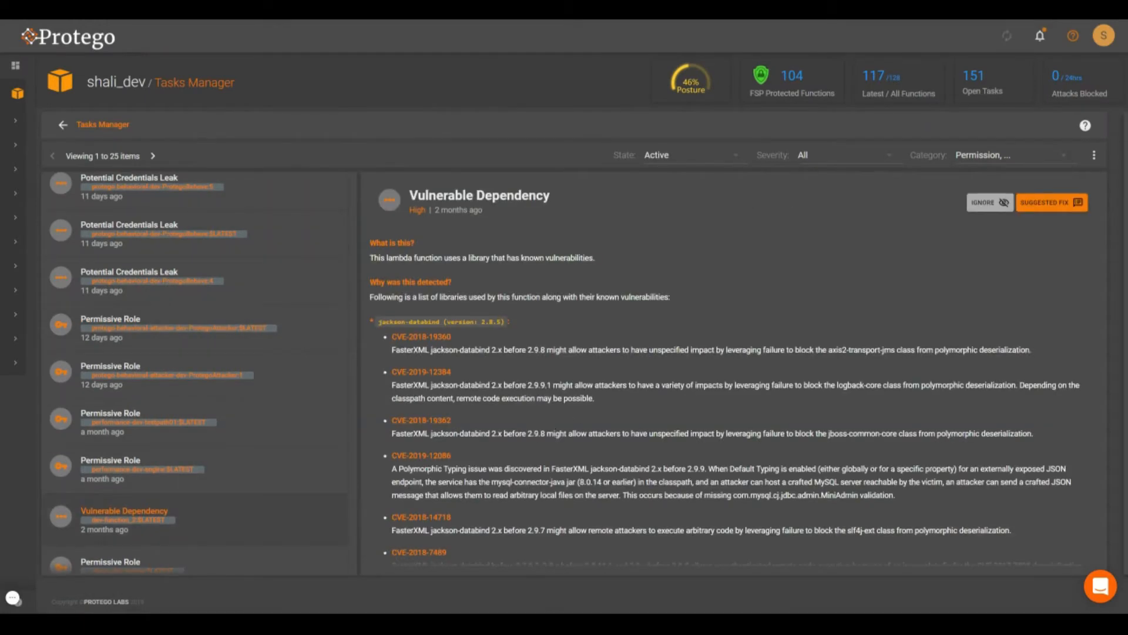
pyautogui.scroll(-3)
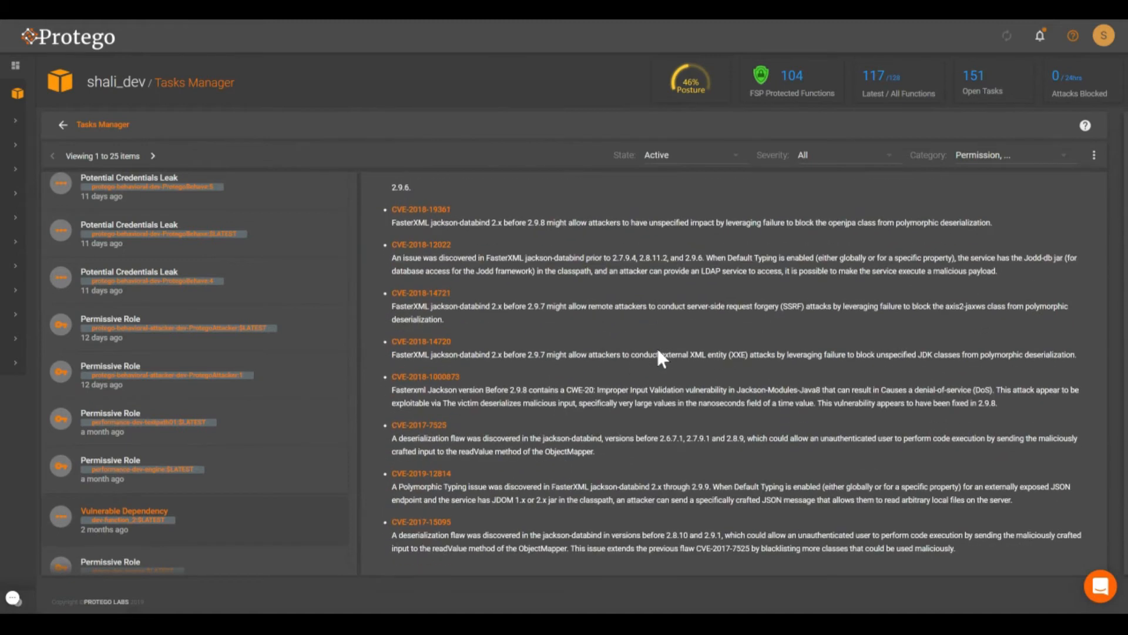
pyautogui.click(124, 516)
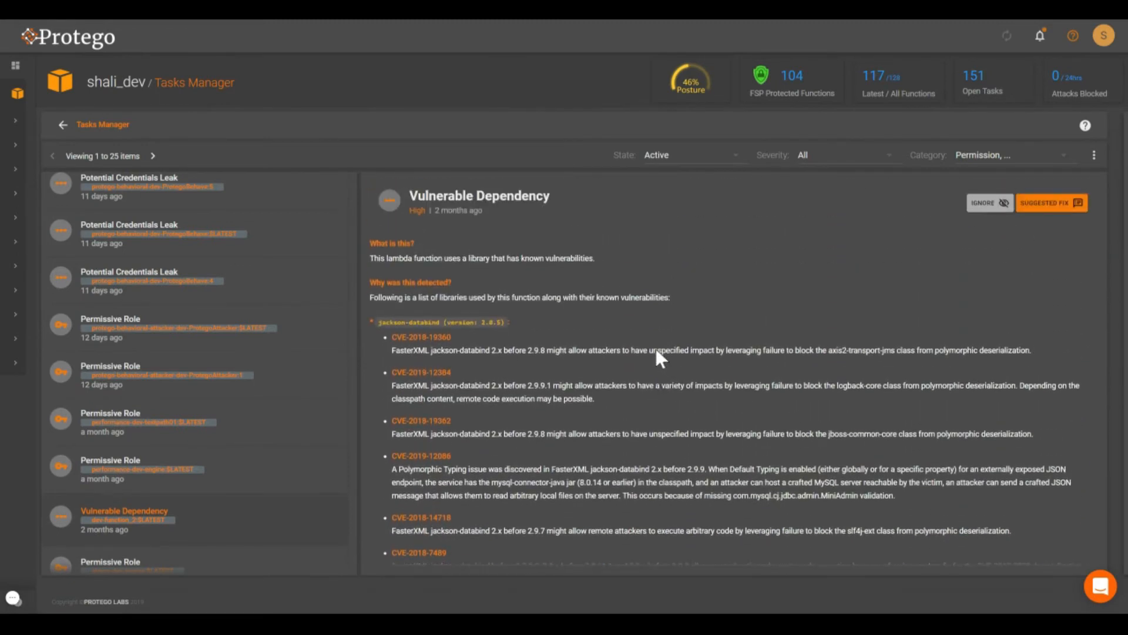
pyautogui.click(129, 281)
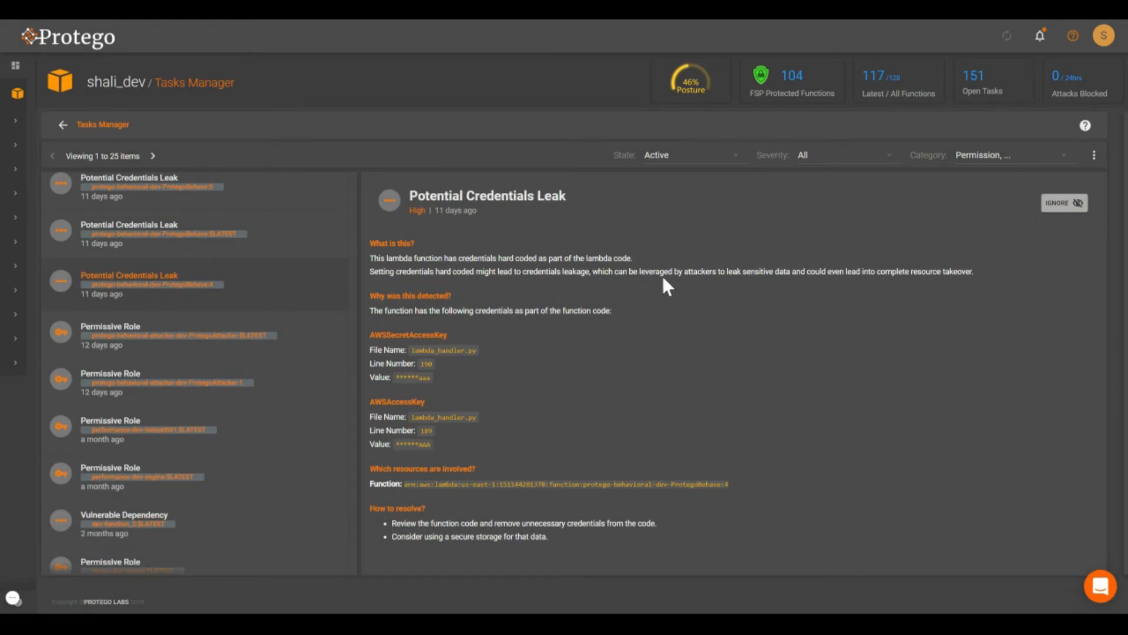
pyautogui.click(15, 65)
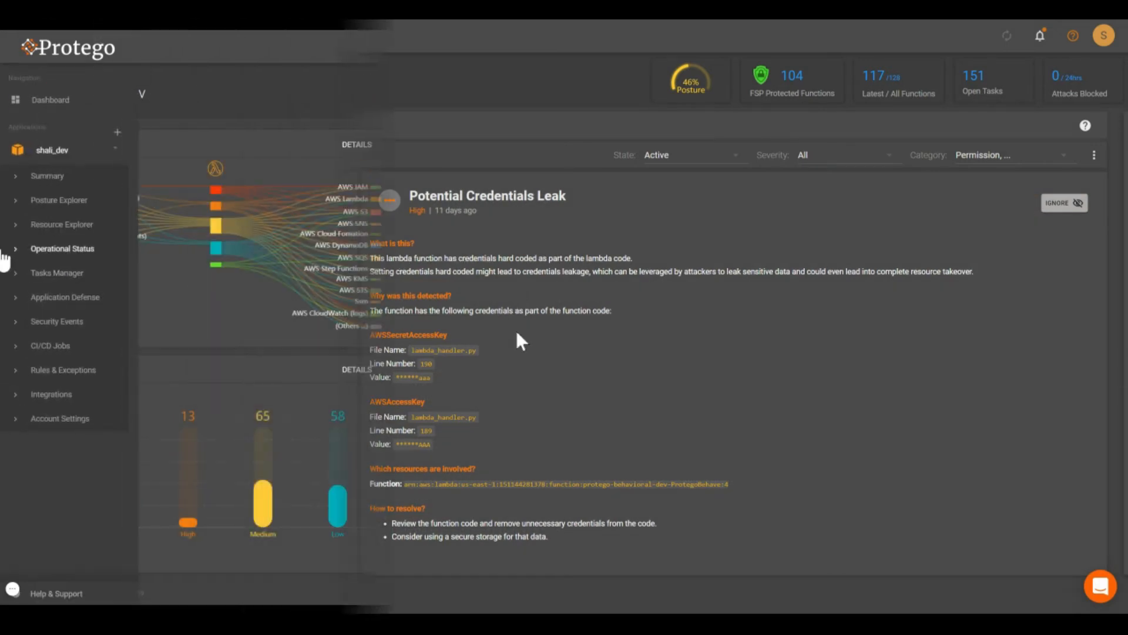
pyautogui.click(63, 369)
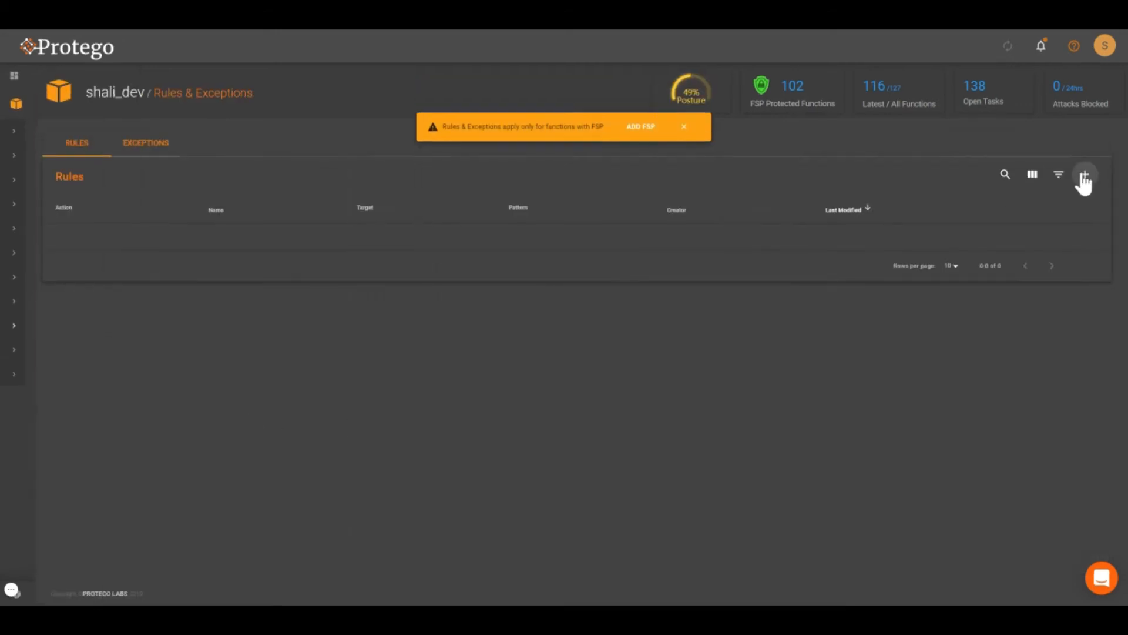
pyautogui.click(1085, 174)
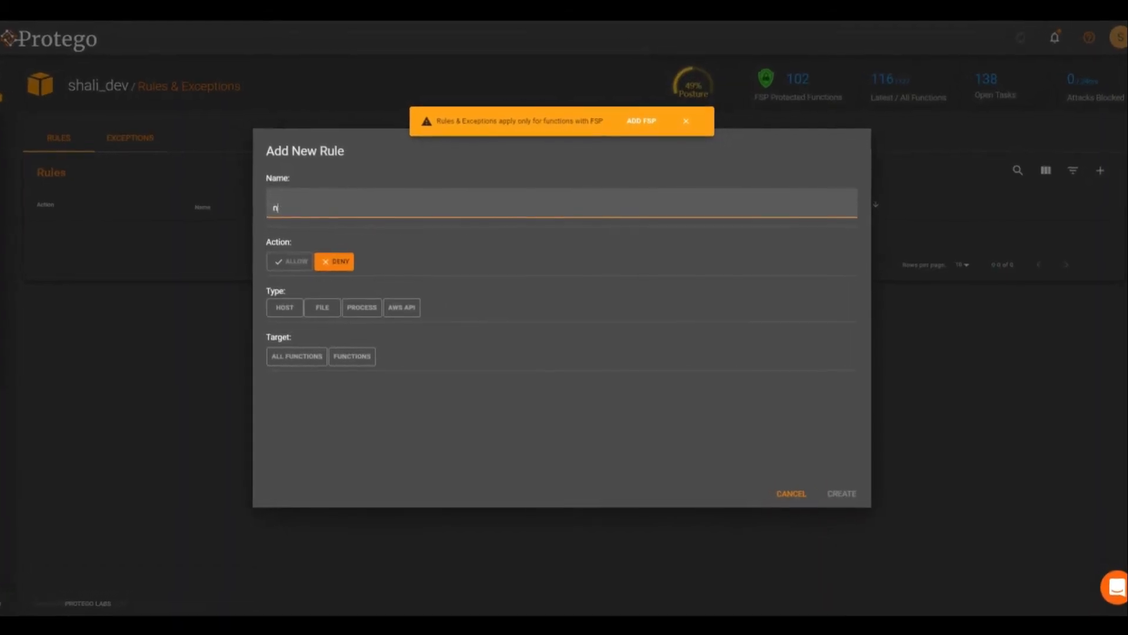
pyautogui.write('o_google')
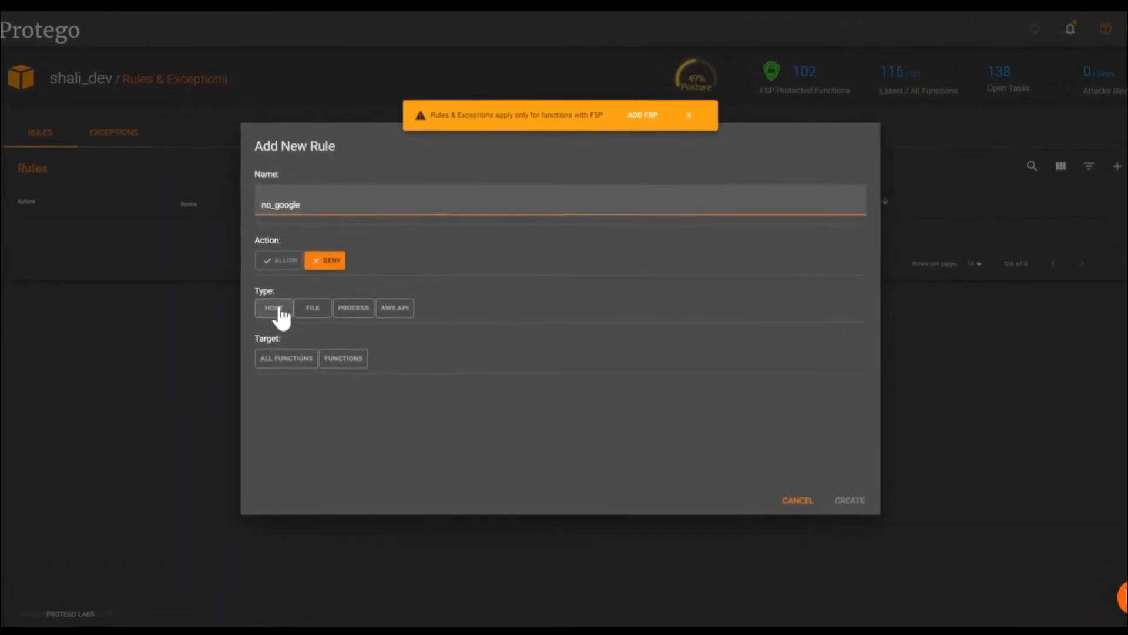
pyautogui.click(272, 307)
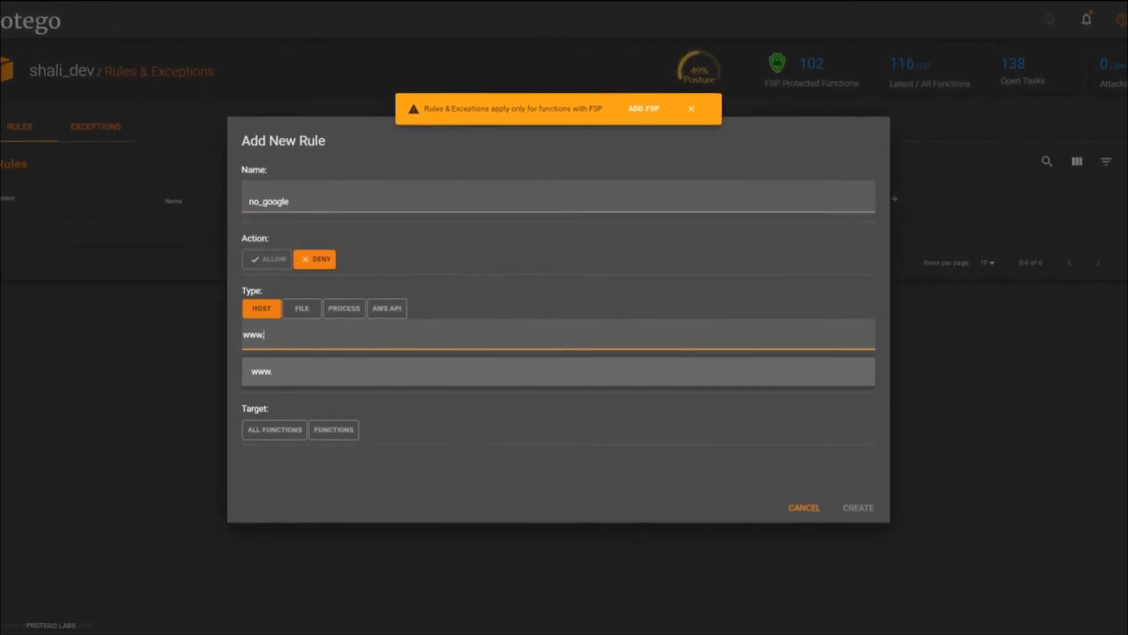
pyautogui.write('google.com')
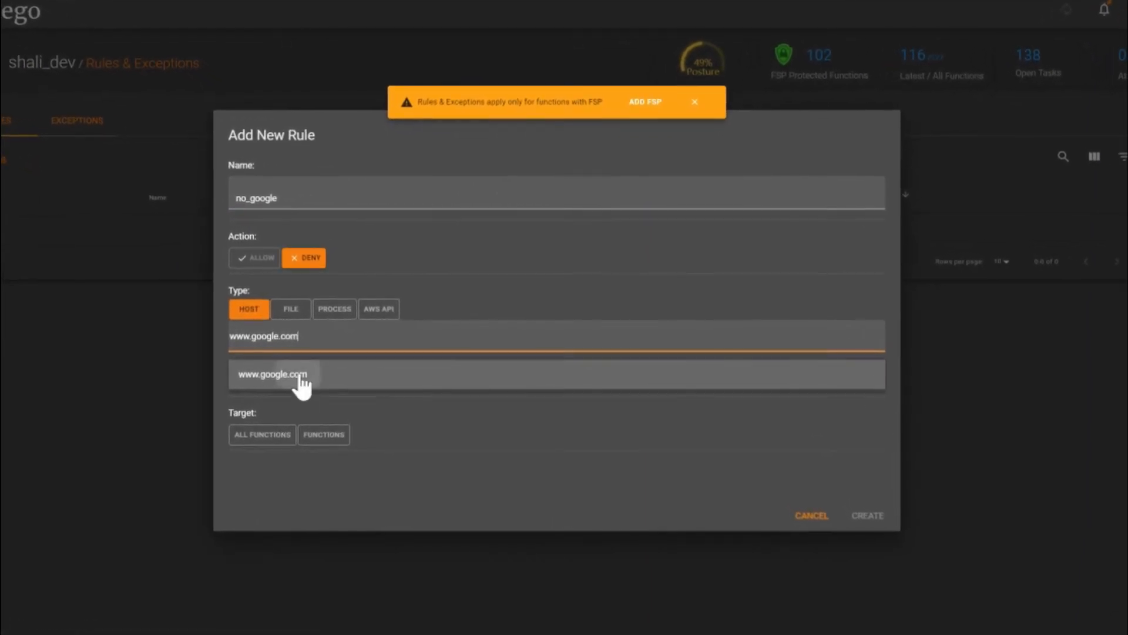
pyautogui.click(272, 373)
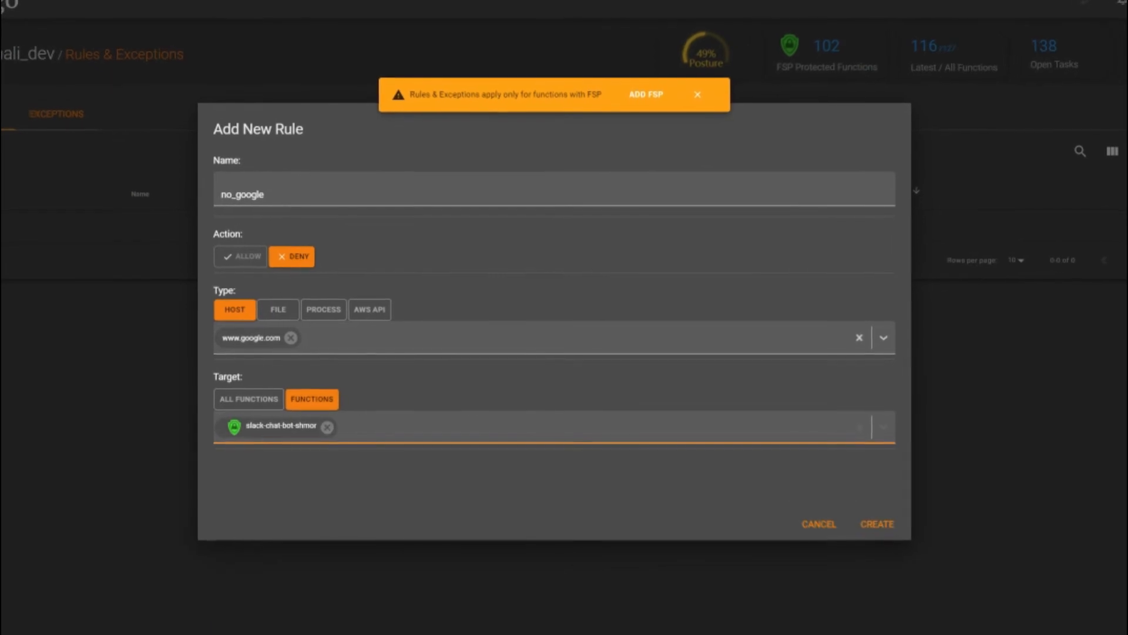
pyautogui.click(547, 432)
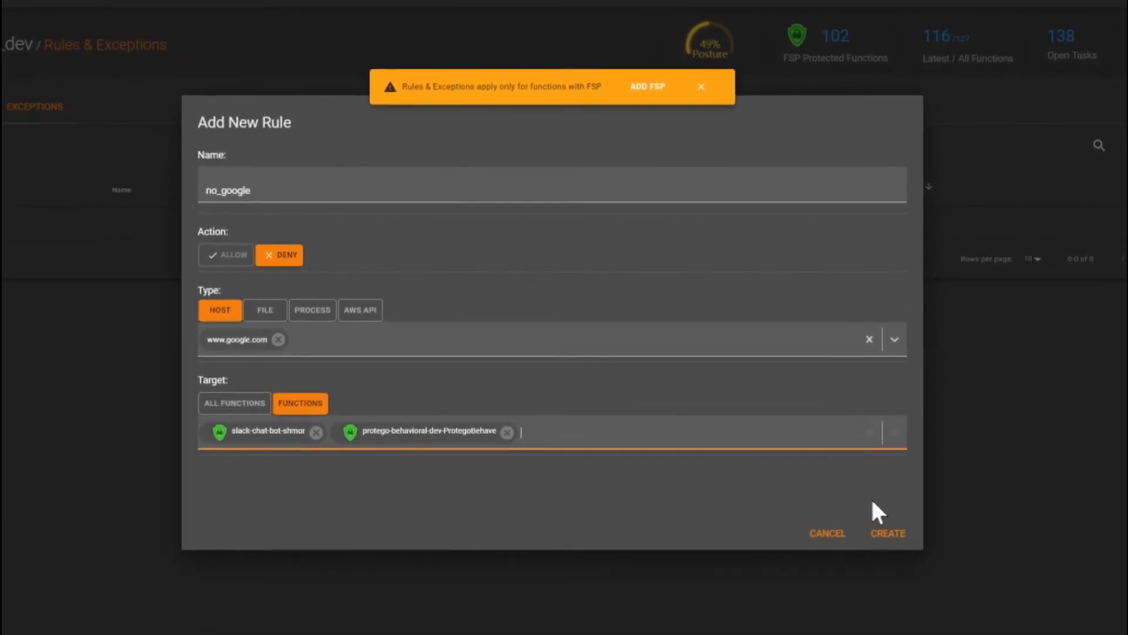
pyautogui.click(888, 533)
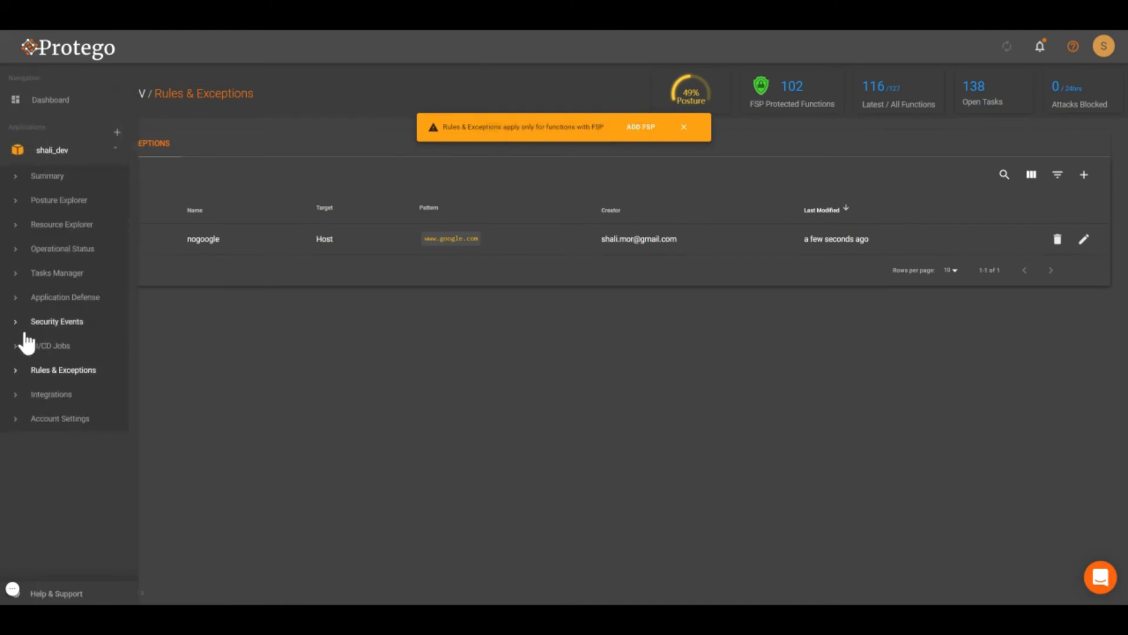
pyautogui.click(51, 394)
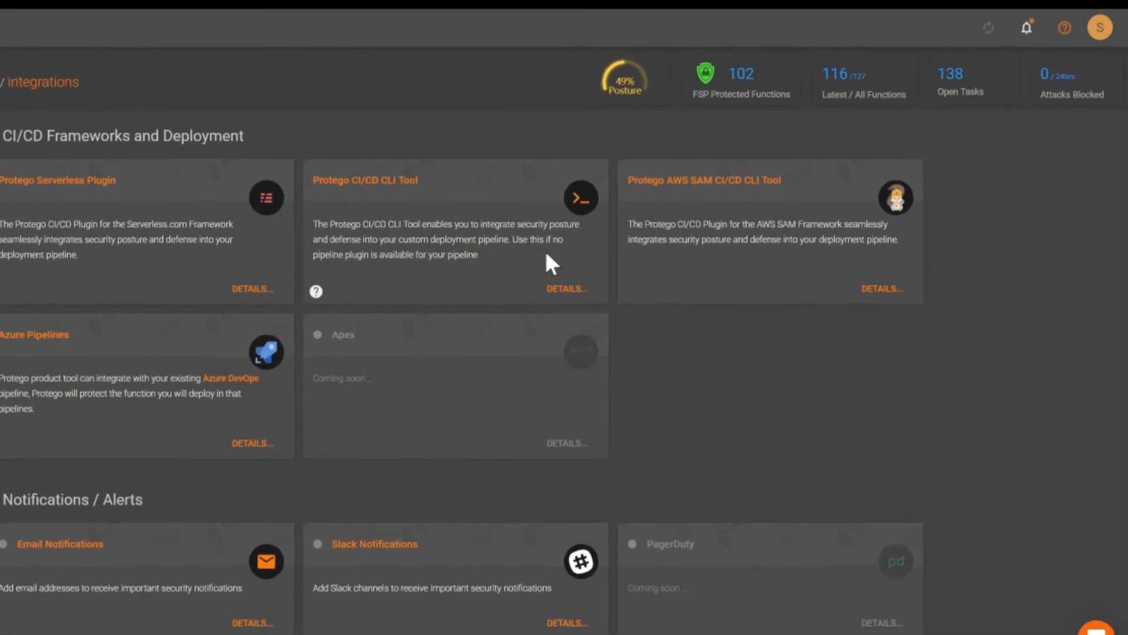
# Open the CI/CD CLI Tool docs and scroll to the activation token and config example.
pyautogui.click(567, 289)
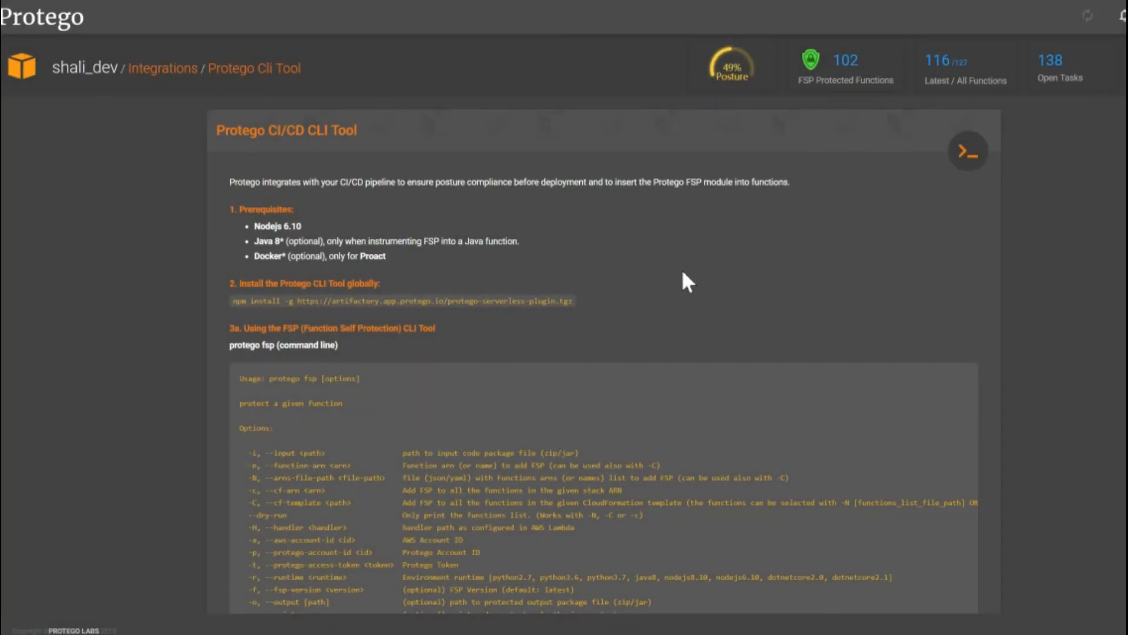
pyautogui.scroll(-3)
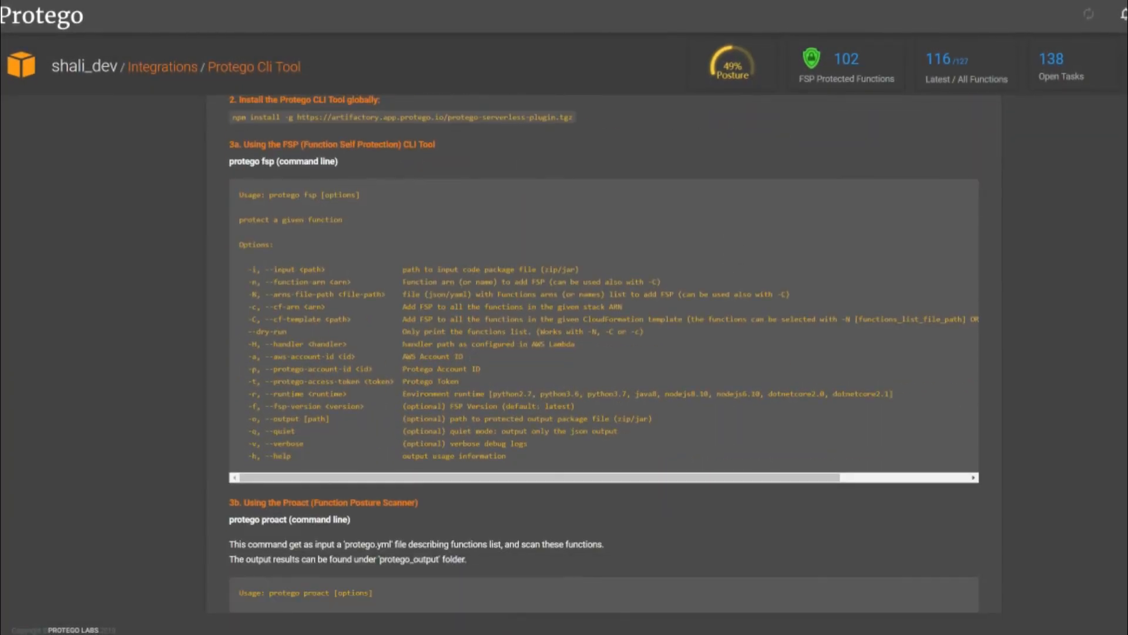
pyautogui.scroll(-3)
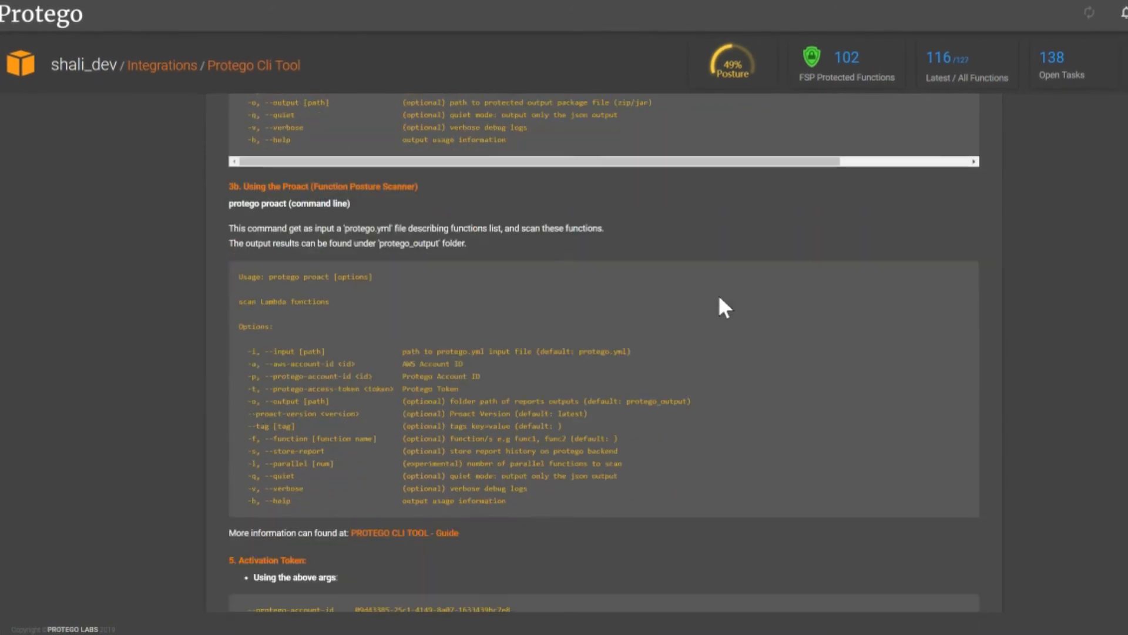
pyautogui.scroll(-3)
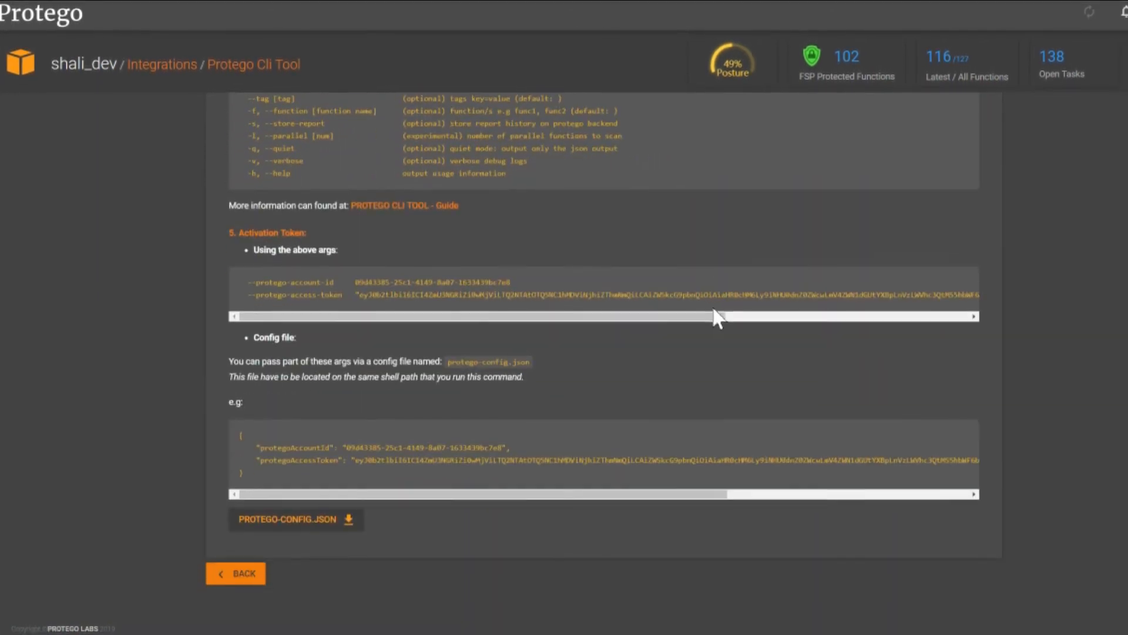